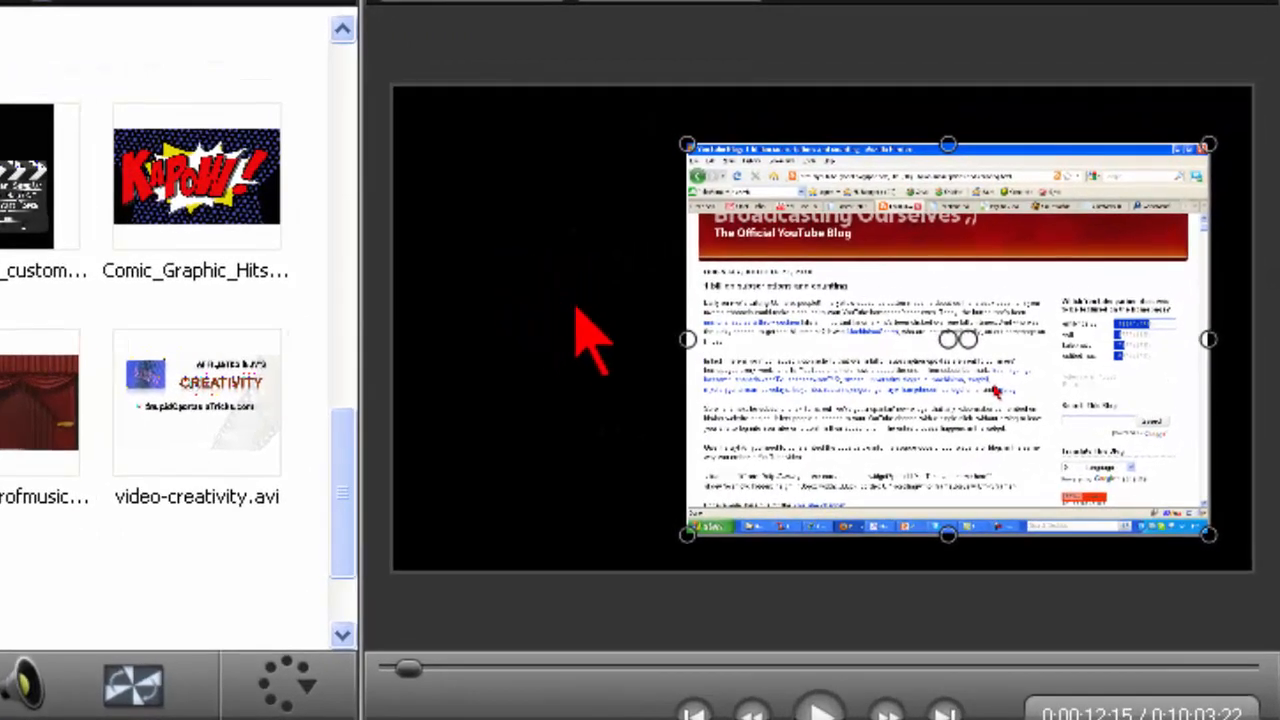
mouse_move(470, 240)
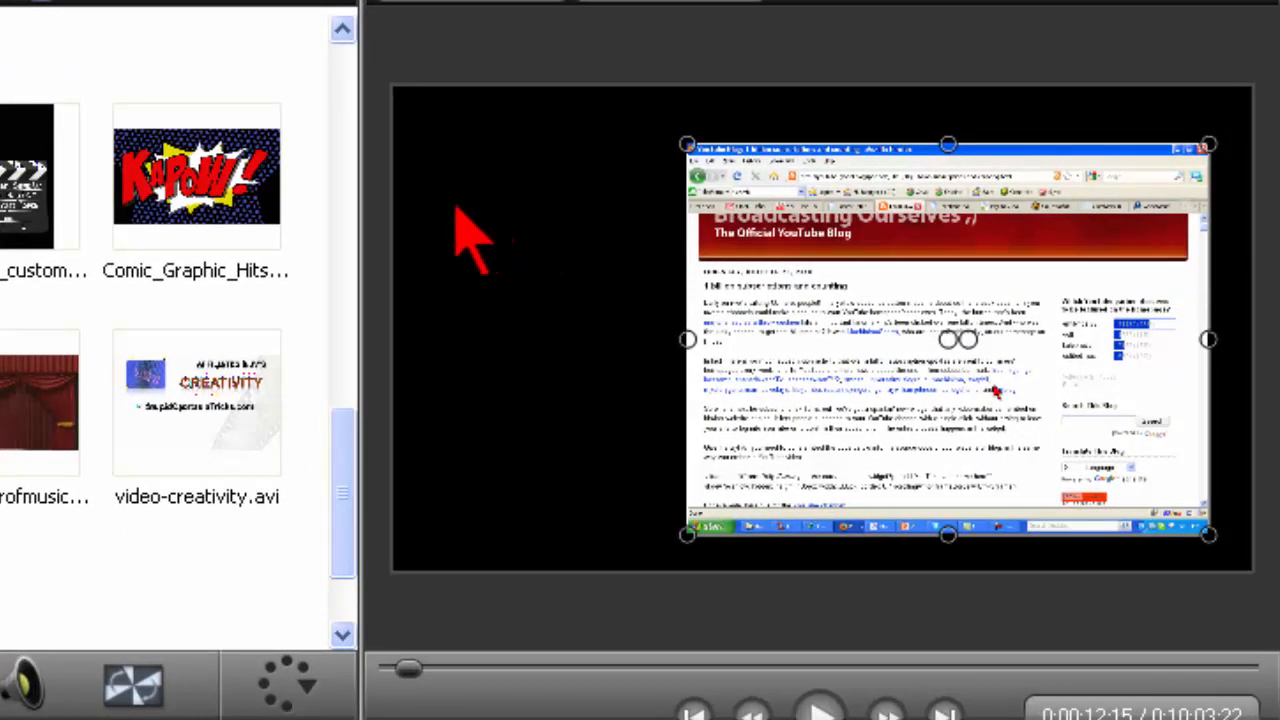
mouse_move(465, 595)
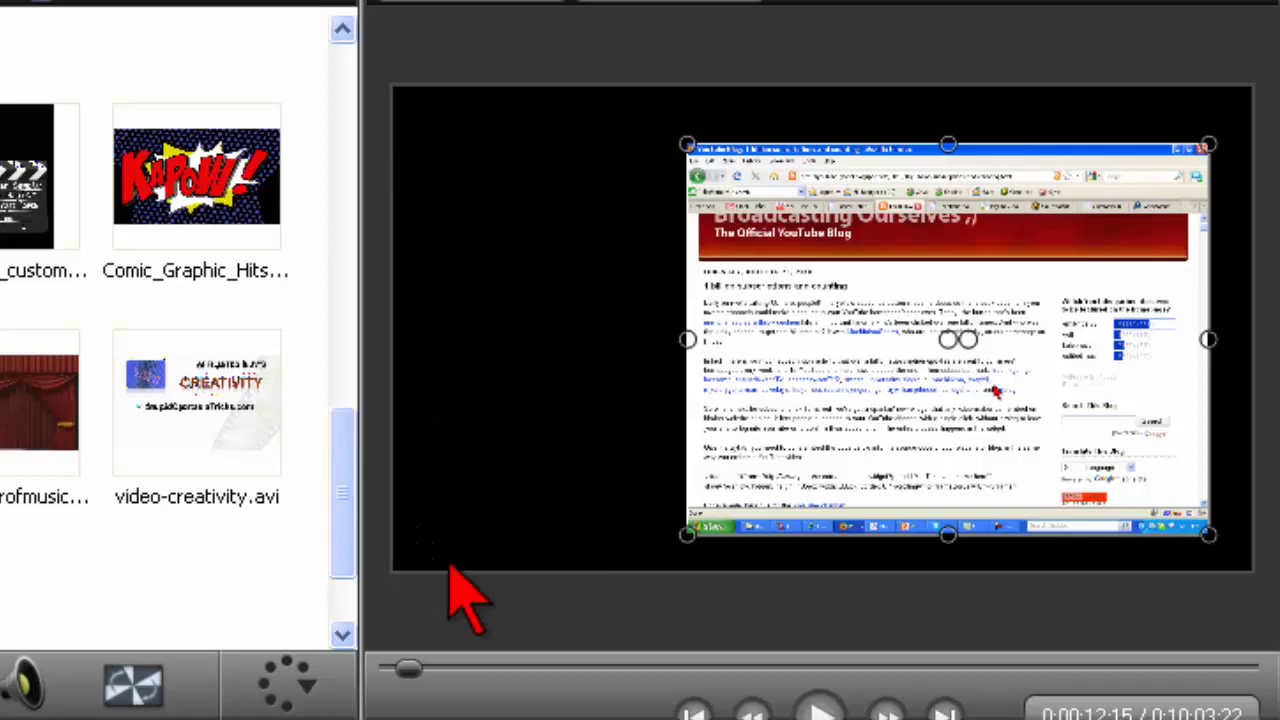
mouse_move(575, 335)
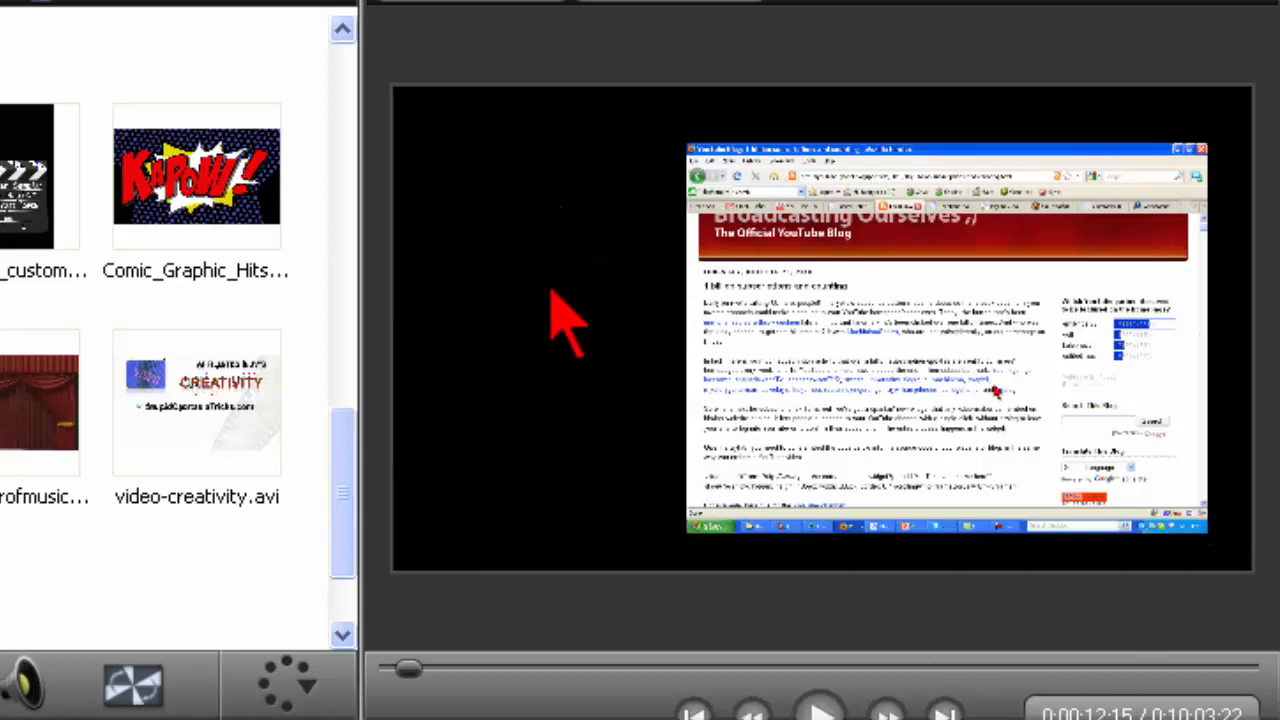
mouse_move(520, 260)
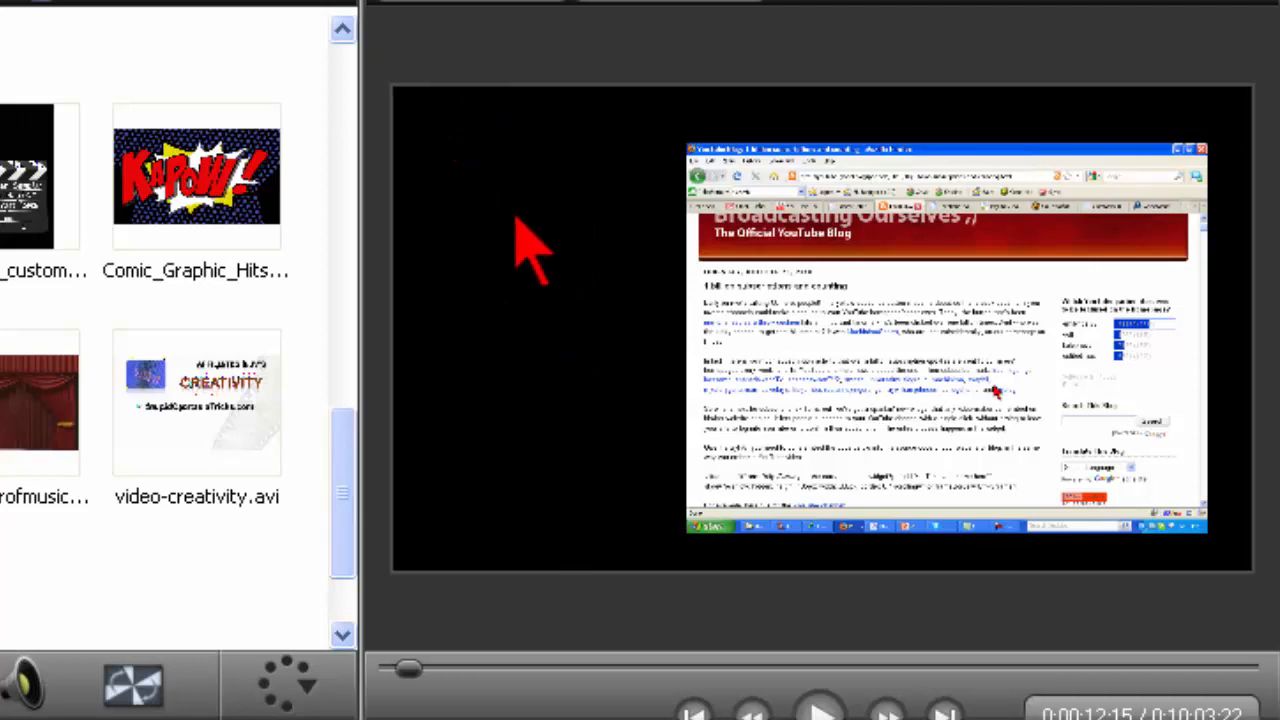
mouse_move(575, 320)
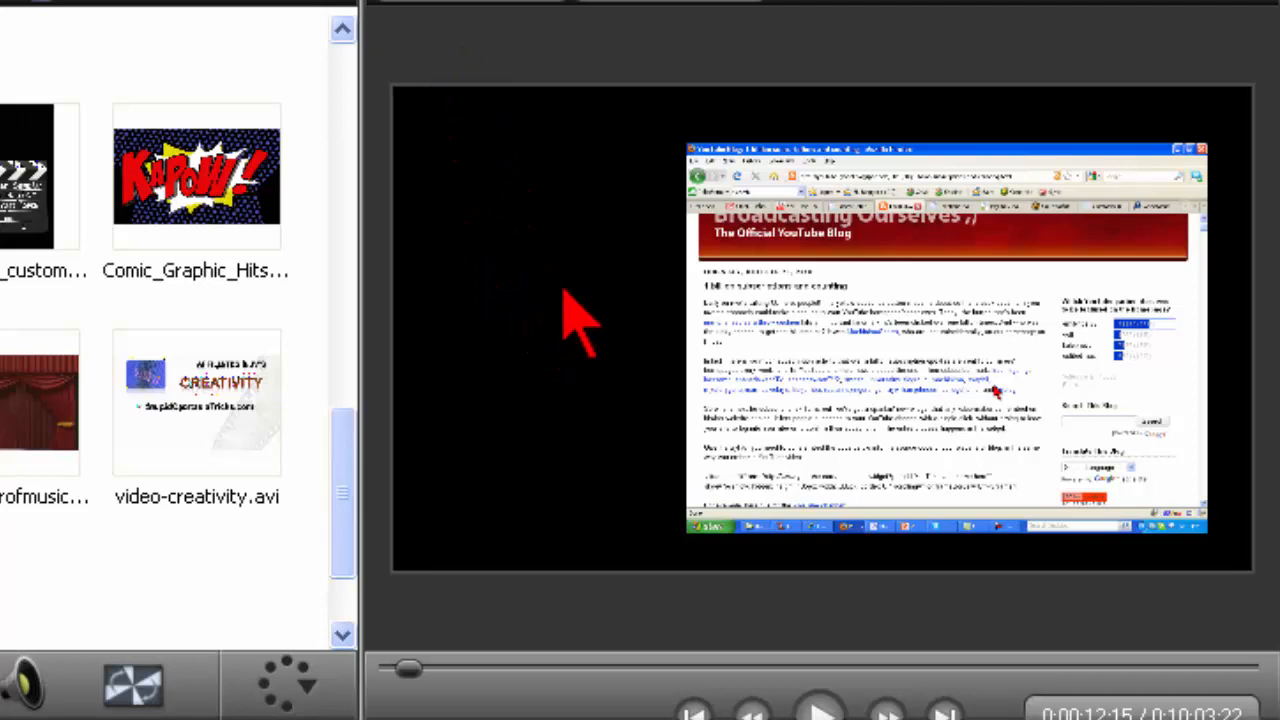
mouse_move(640, 270)
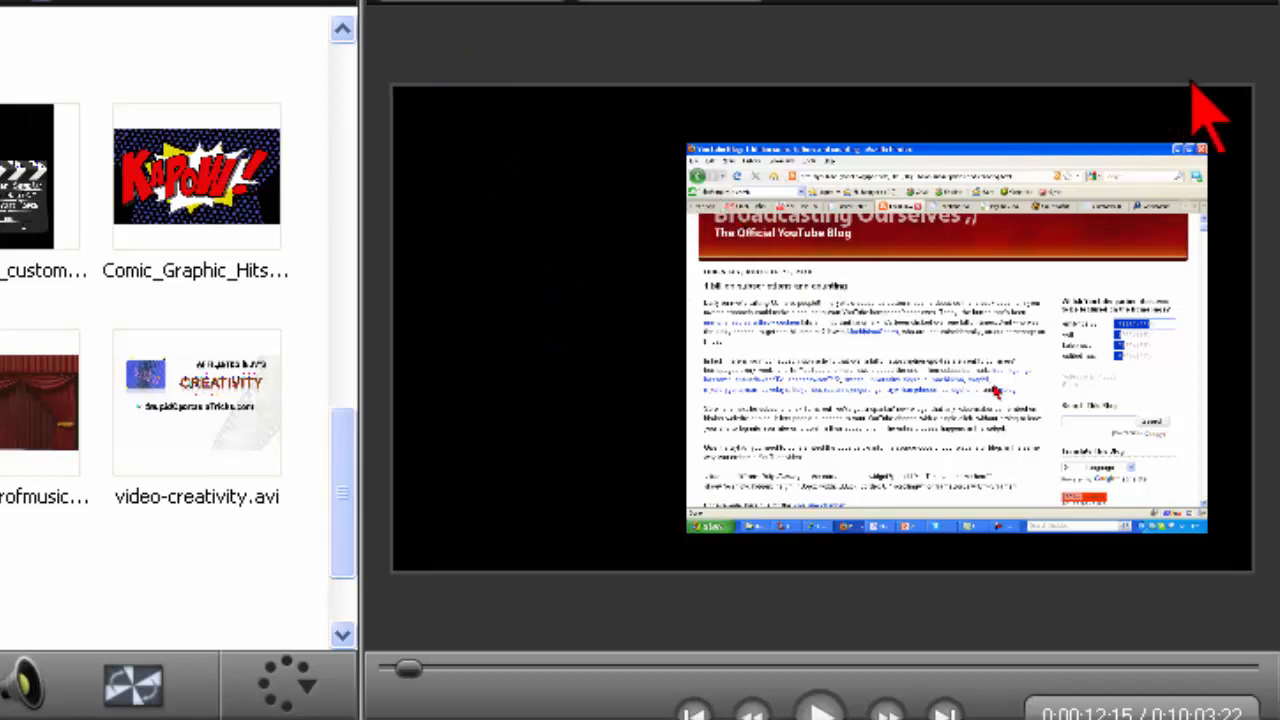
mouse_move(520, 590)
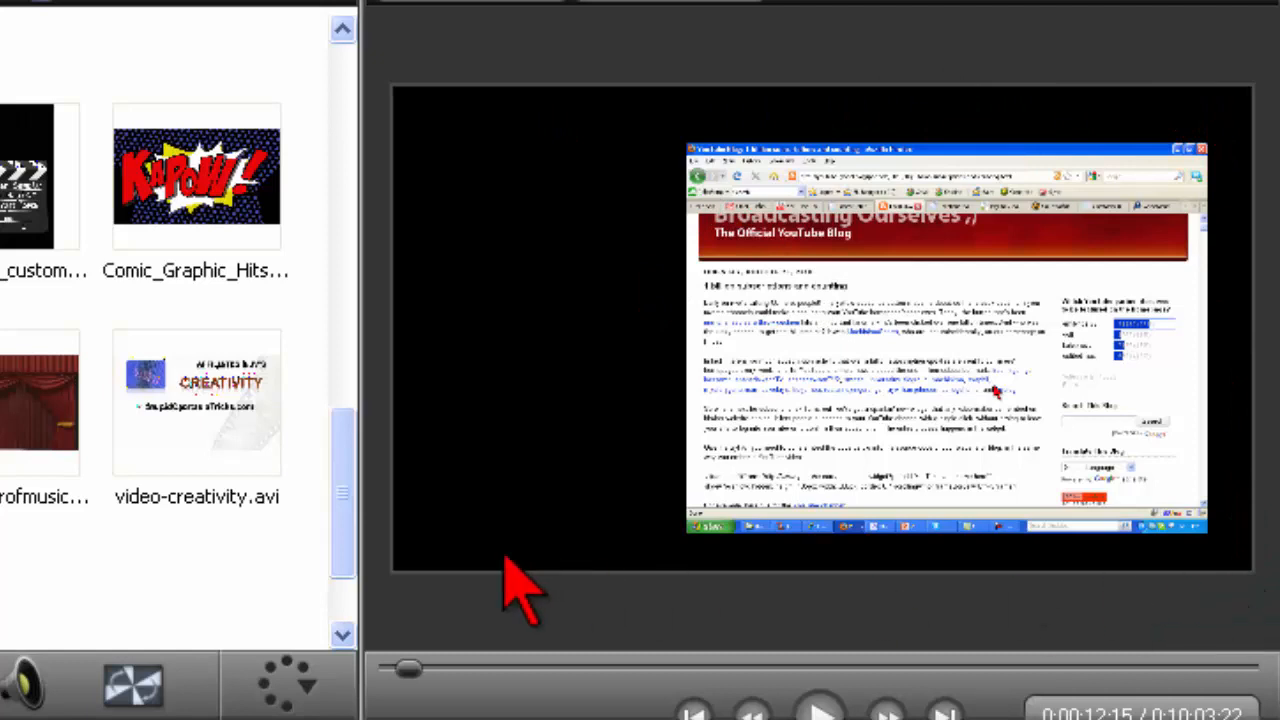
mouse_move(555, 395)
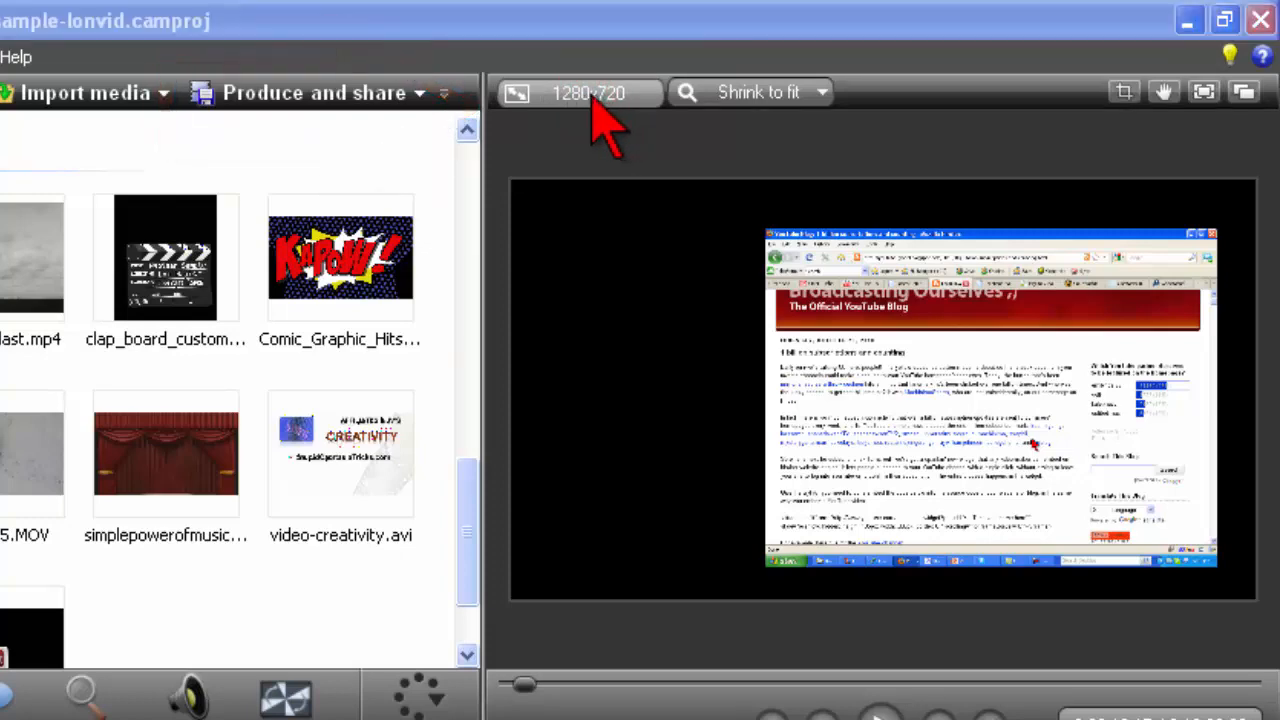
Step: Set the 1280x720 canvas background colour to a light blue swatch and apply it
left_click(588, 92)
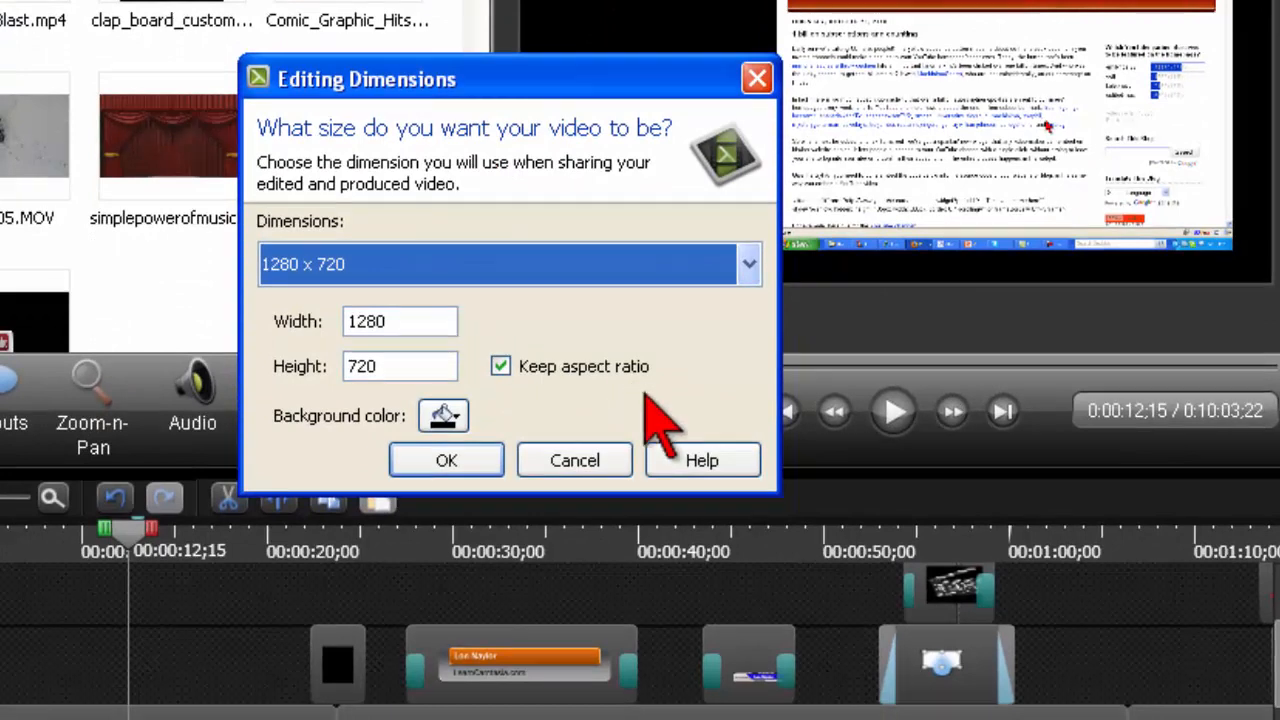
mouse_move(680, 450)
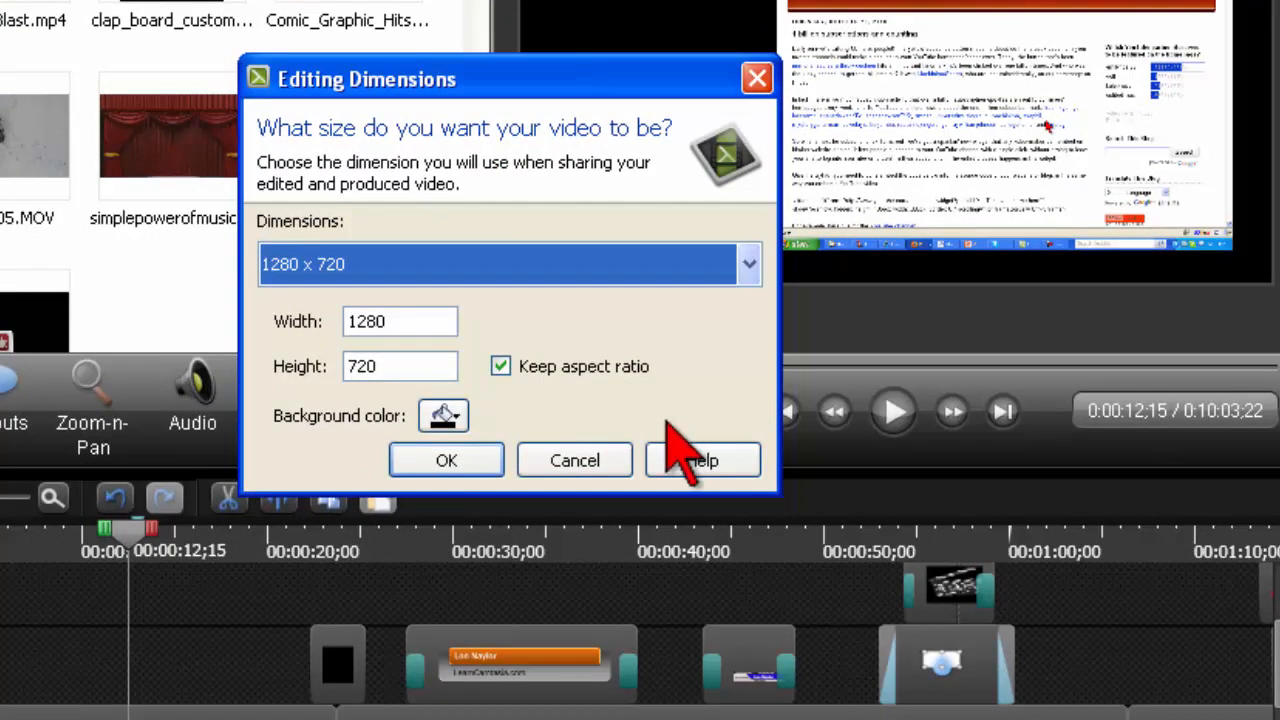
mouse_move(470, 445)
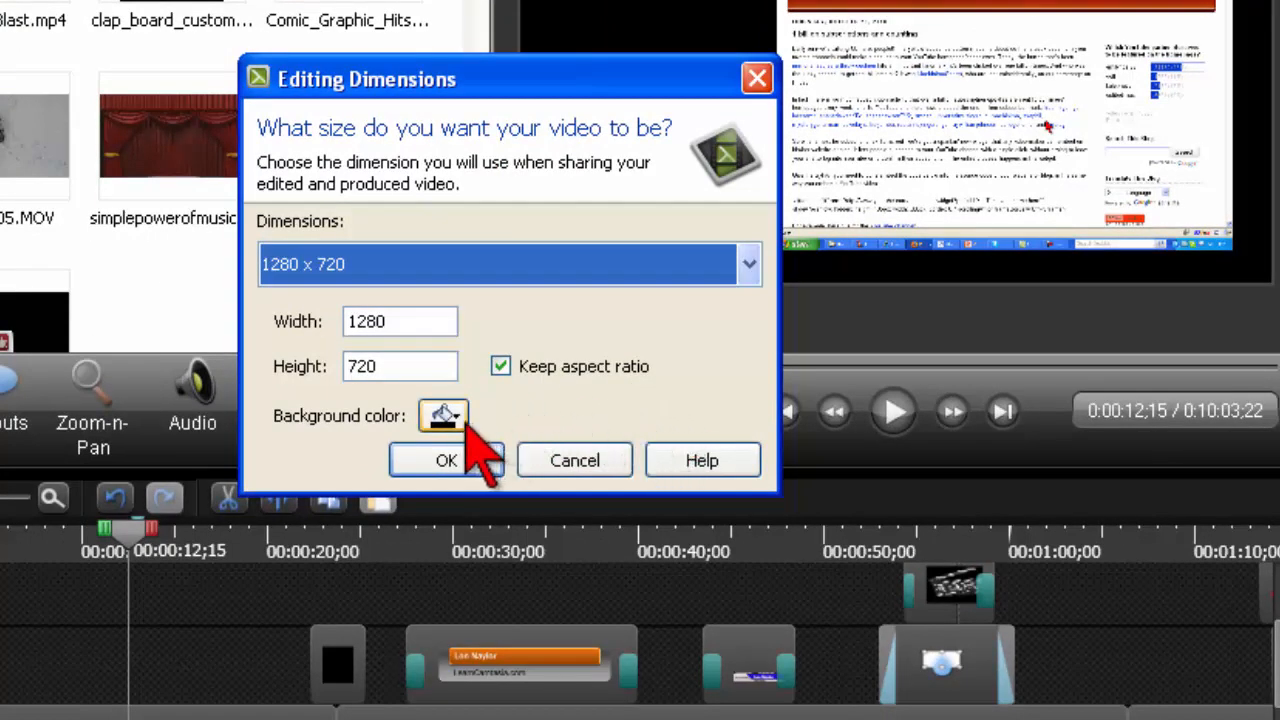
mouse_move(330, 450)
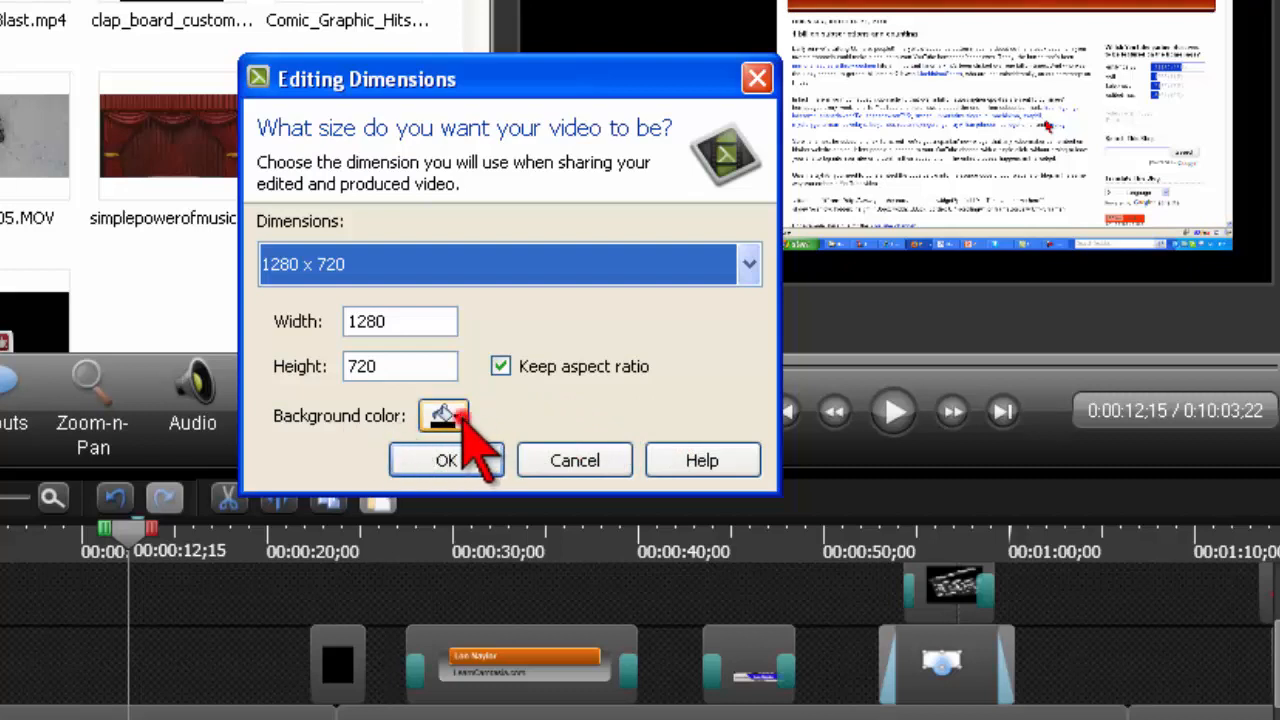
left_click(443, 415)
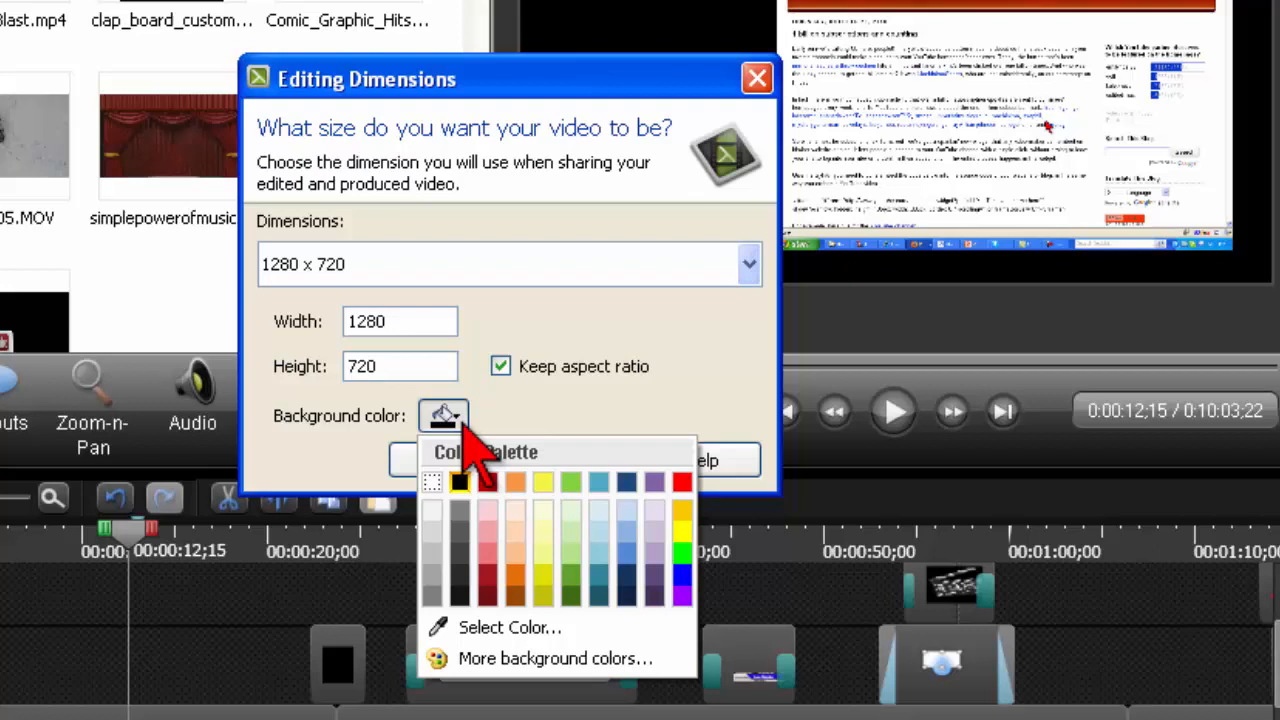
mouse_move(630, 560)
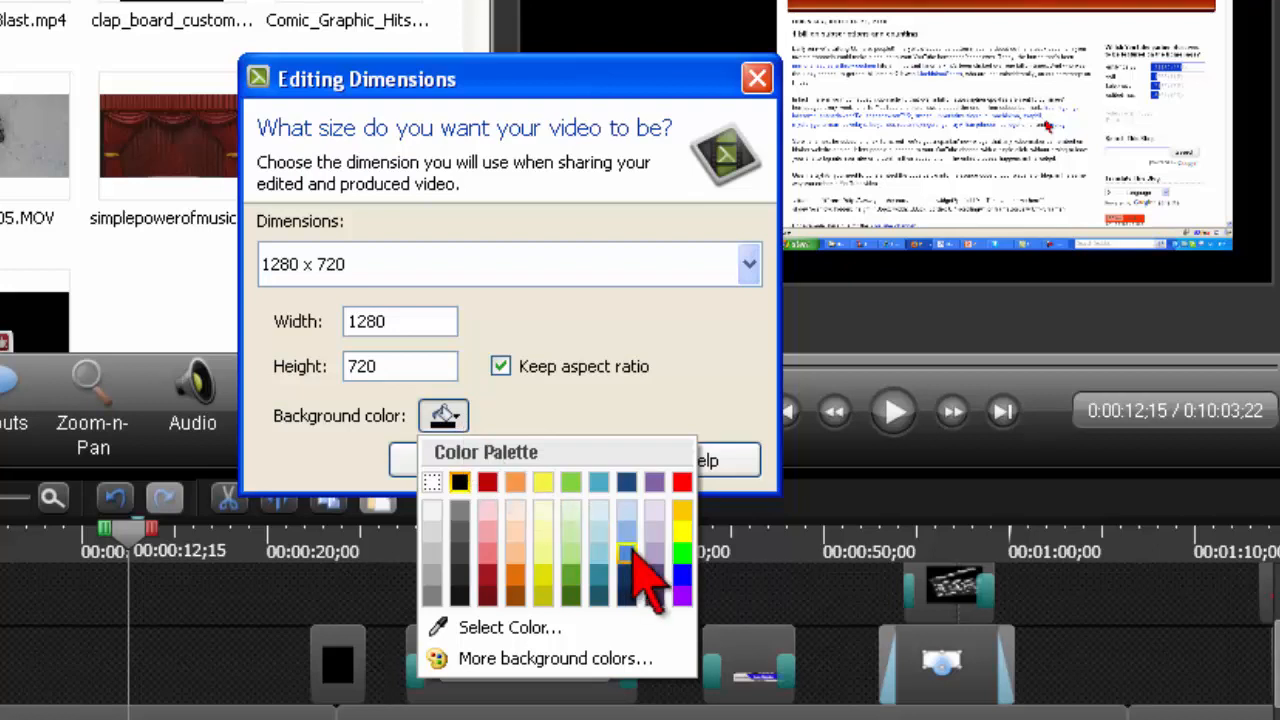
mouse_move(628, 552)
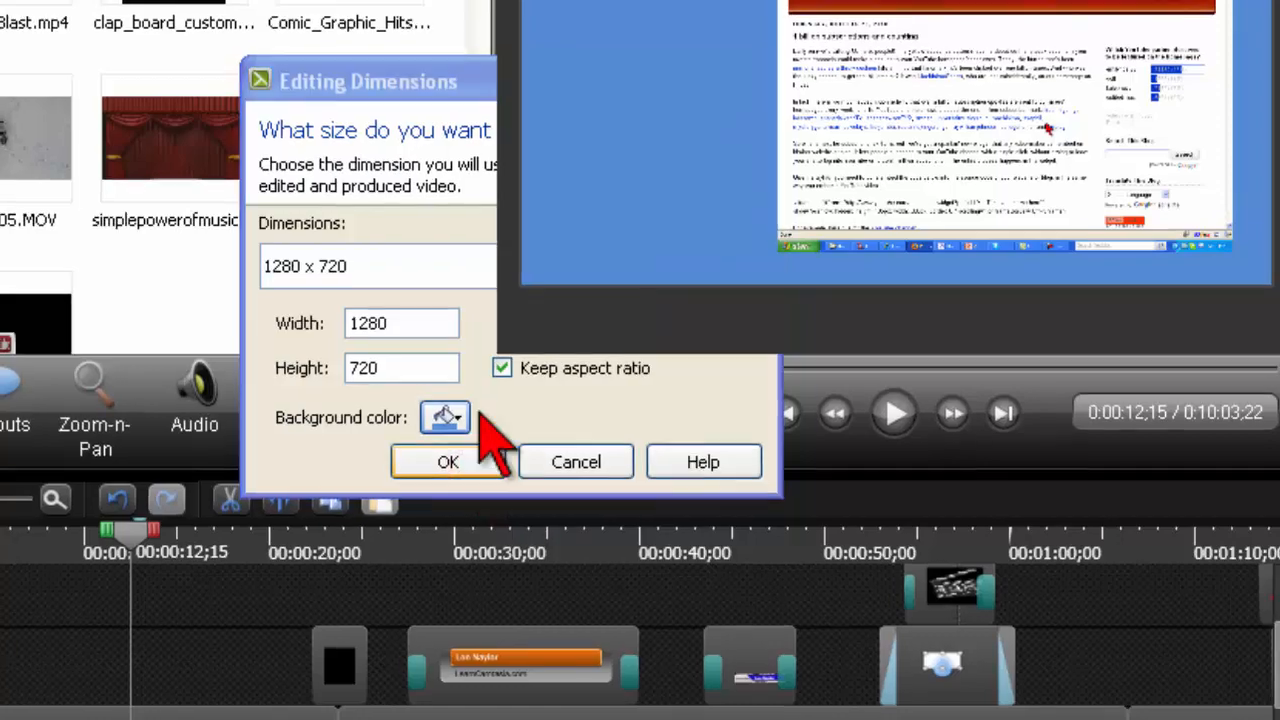
left_click(448, 461)
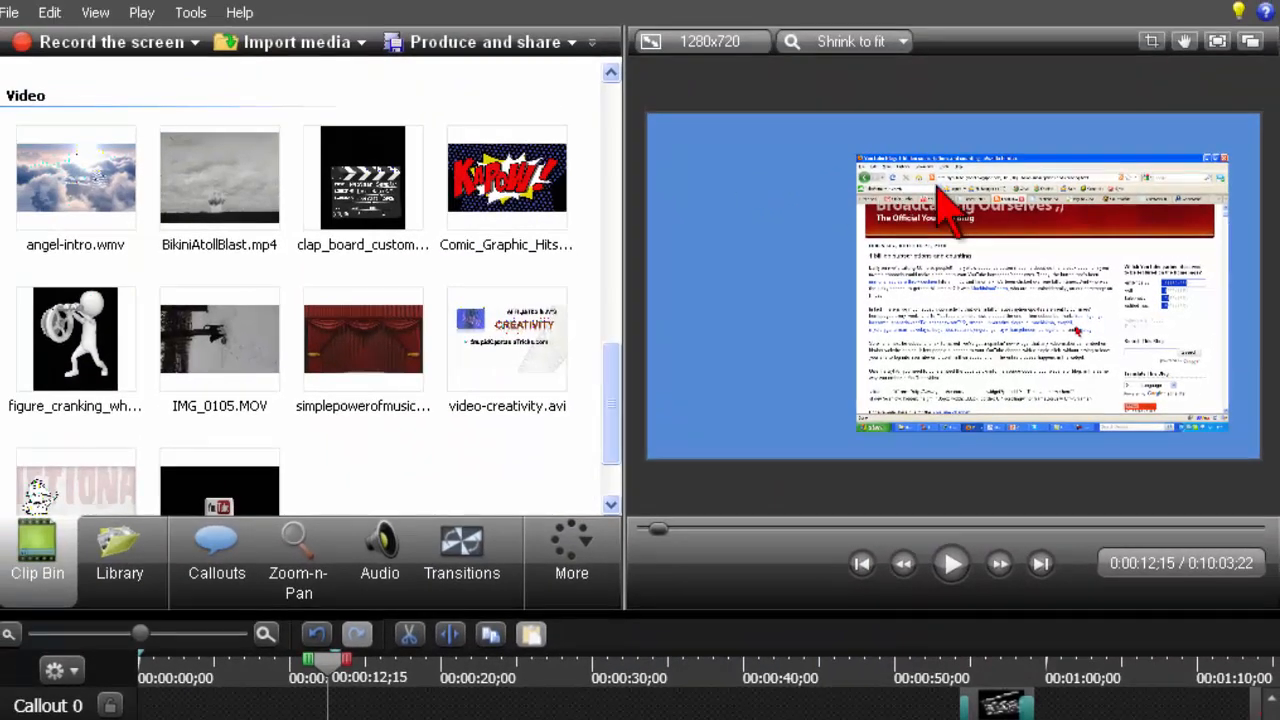
mouse_move(690, 350)
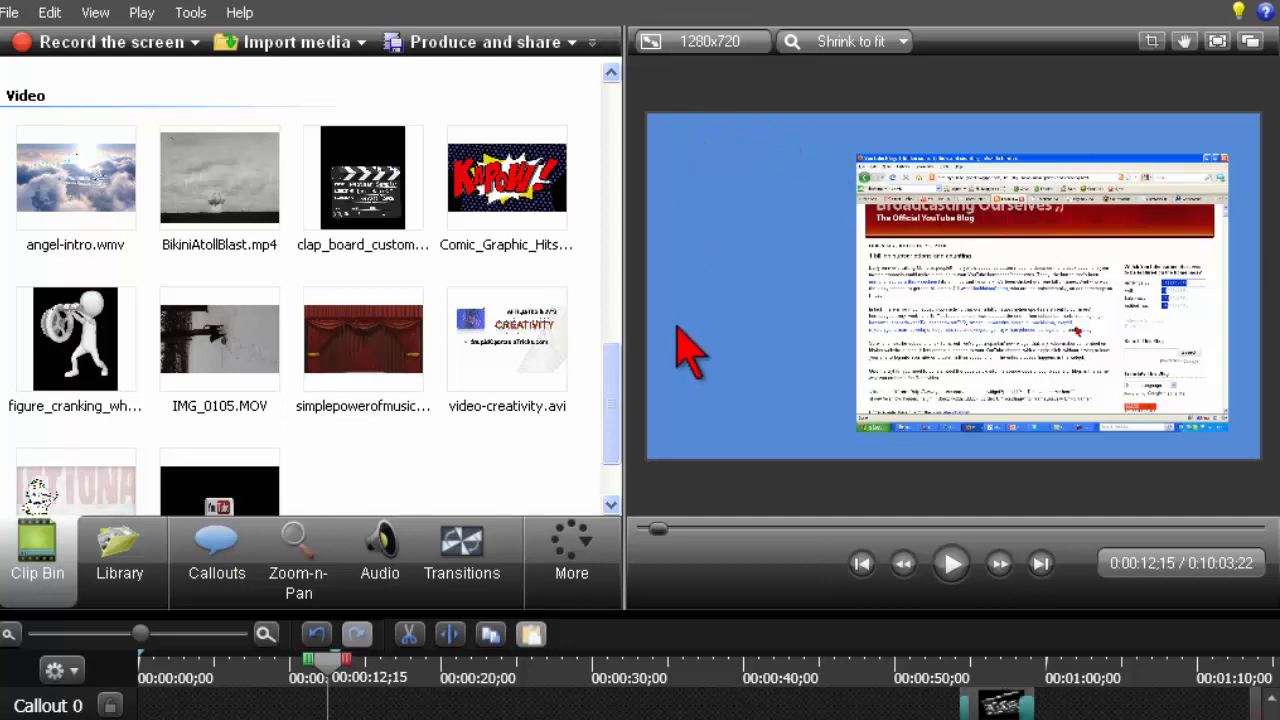
mouse_move(715, 270)
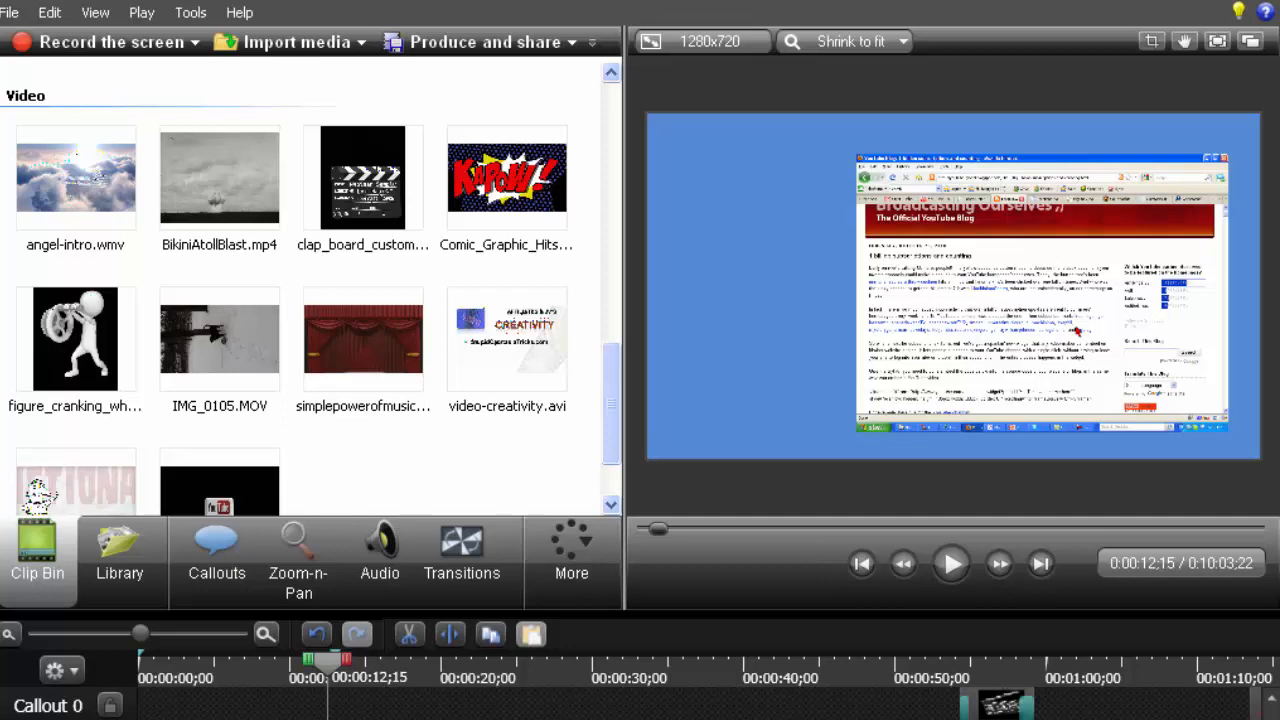
mouse_move(748, 250)
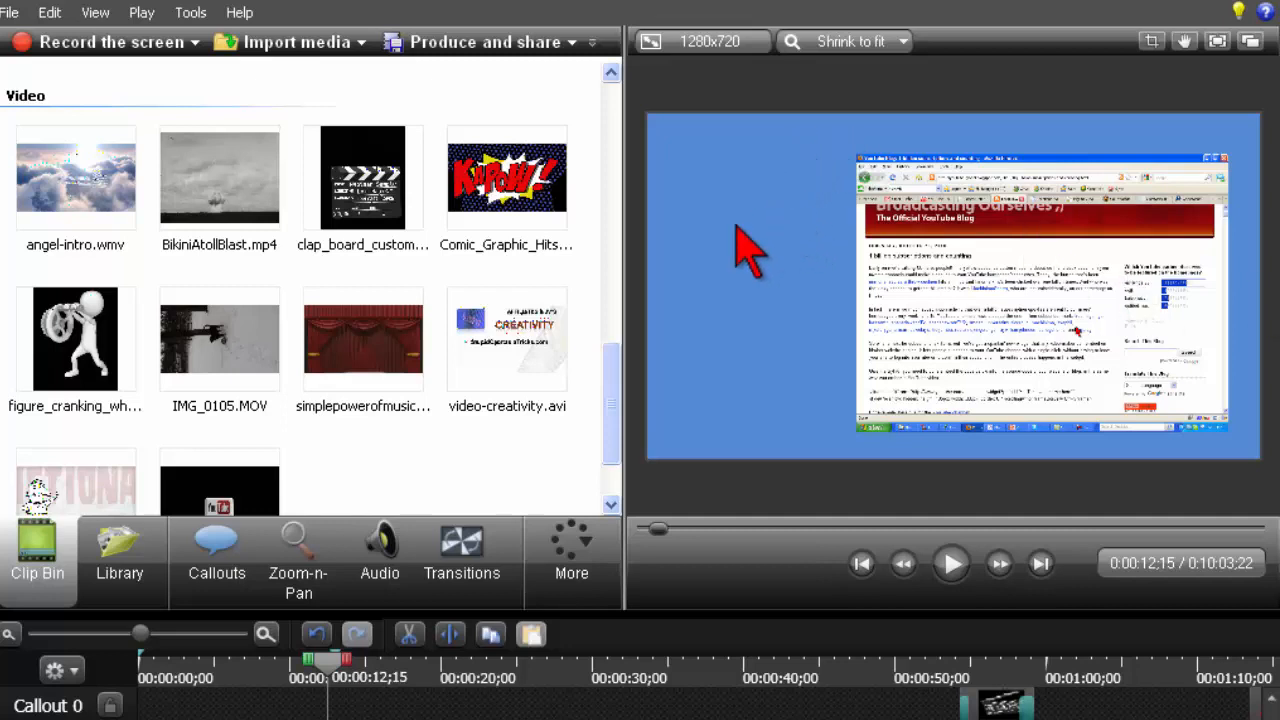
mouse_move(795, 255)
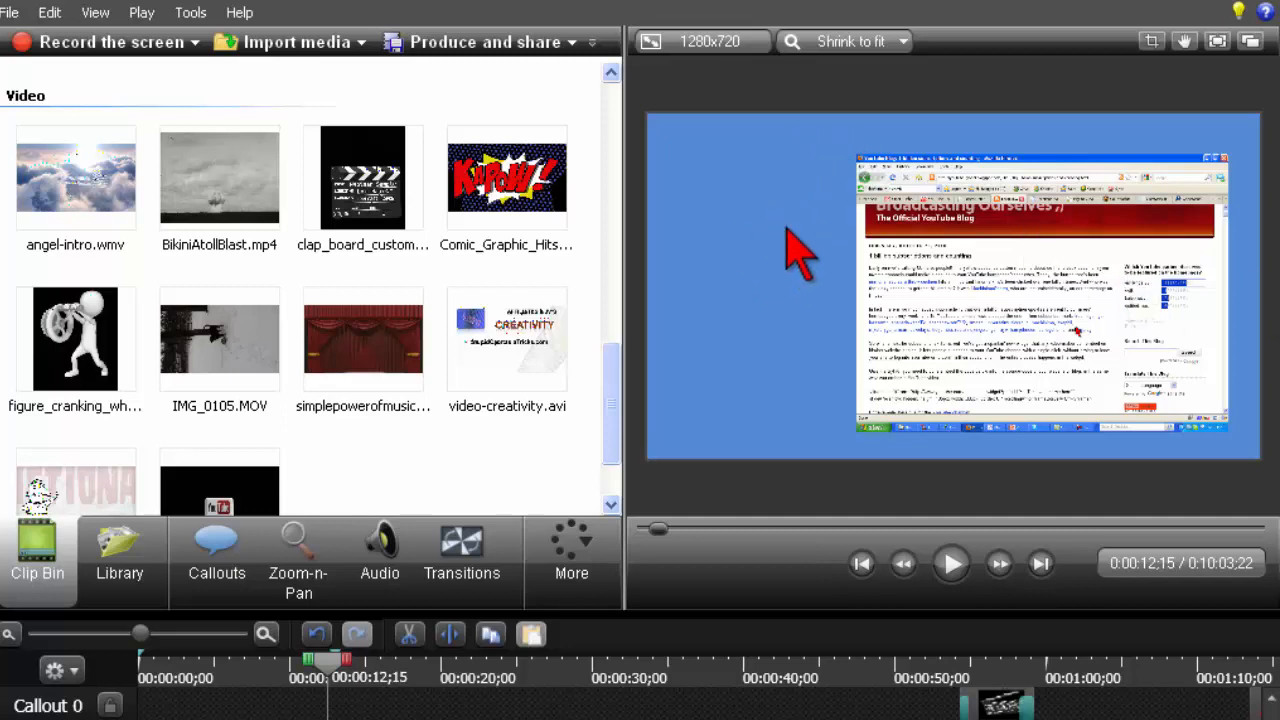
mouse_move(745, 305)
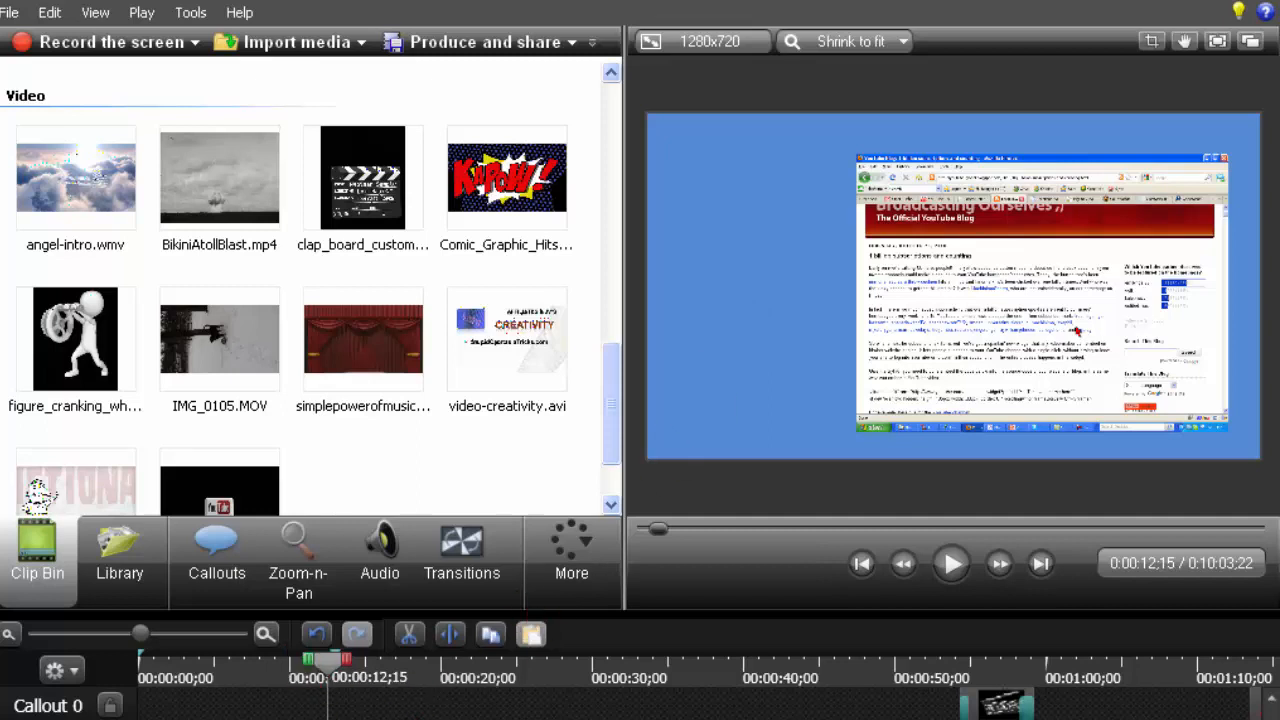
mouse_move(800, 325)
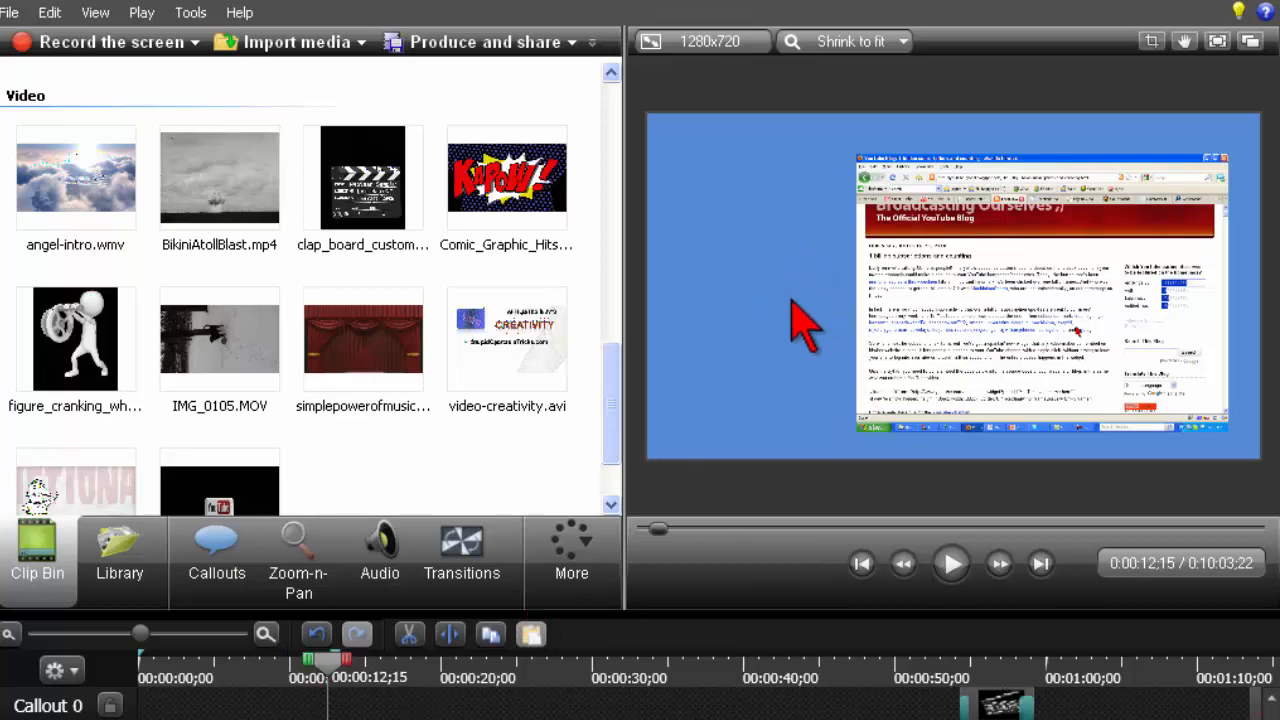
mouse_move(780, 305)
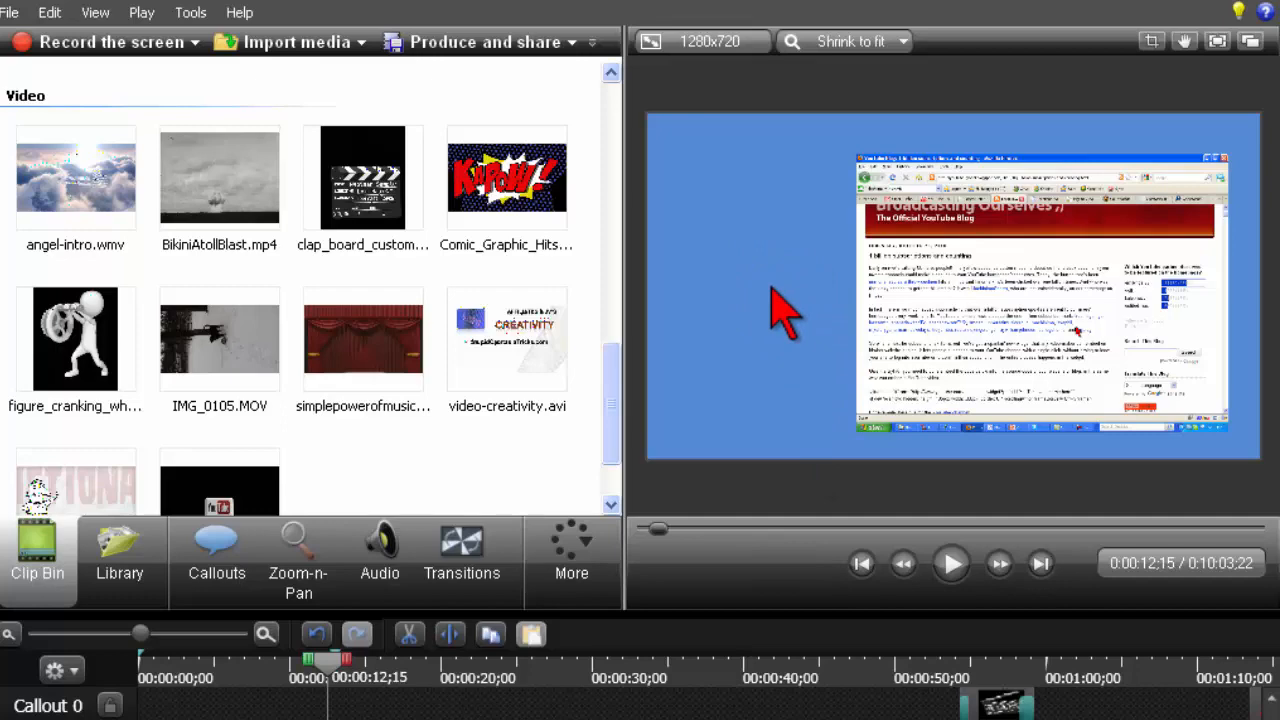
mouse_move(1005, 300)
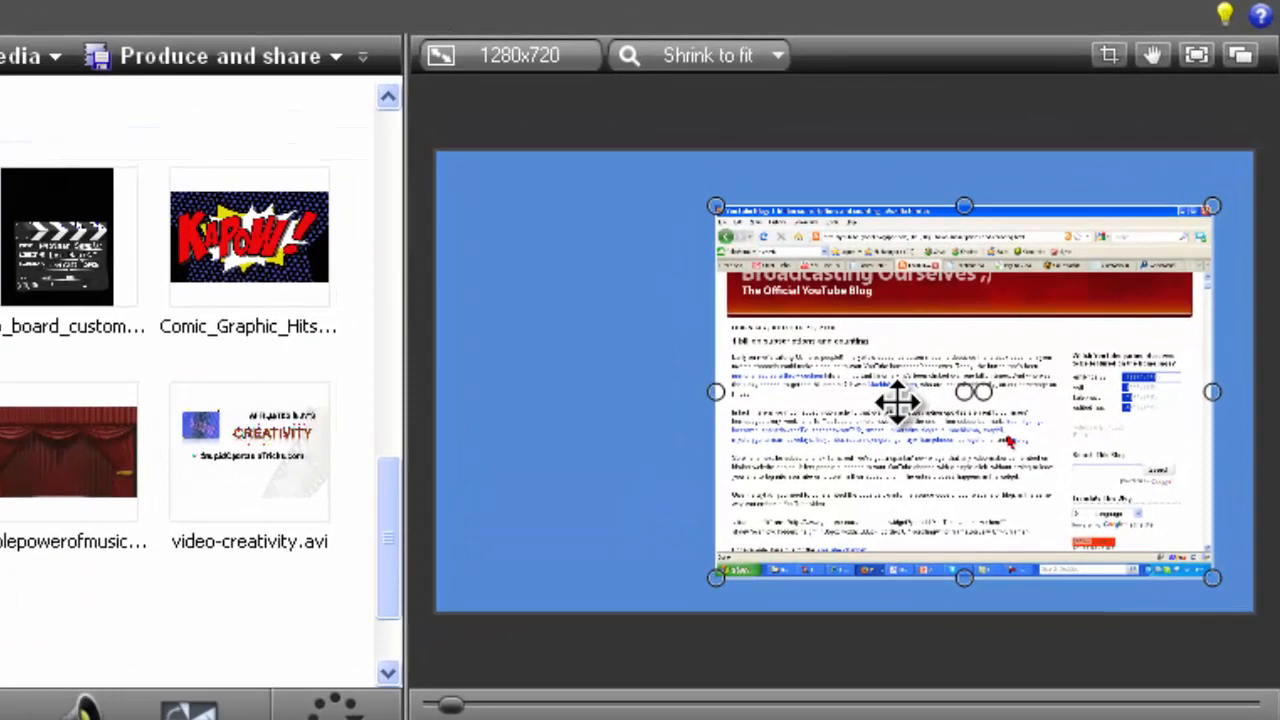
Step: Drag the blog-page clip up and right toward the canvas's upper-right corner
left_click_drag(963, 392, 985, 372)
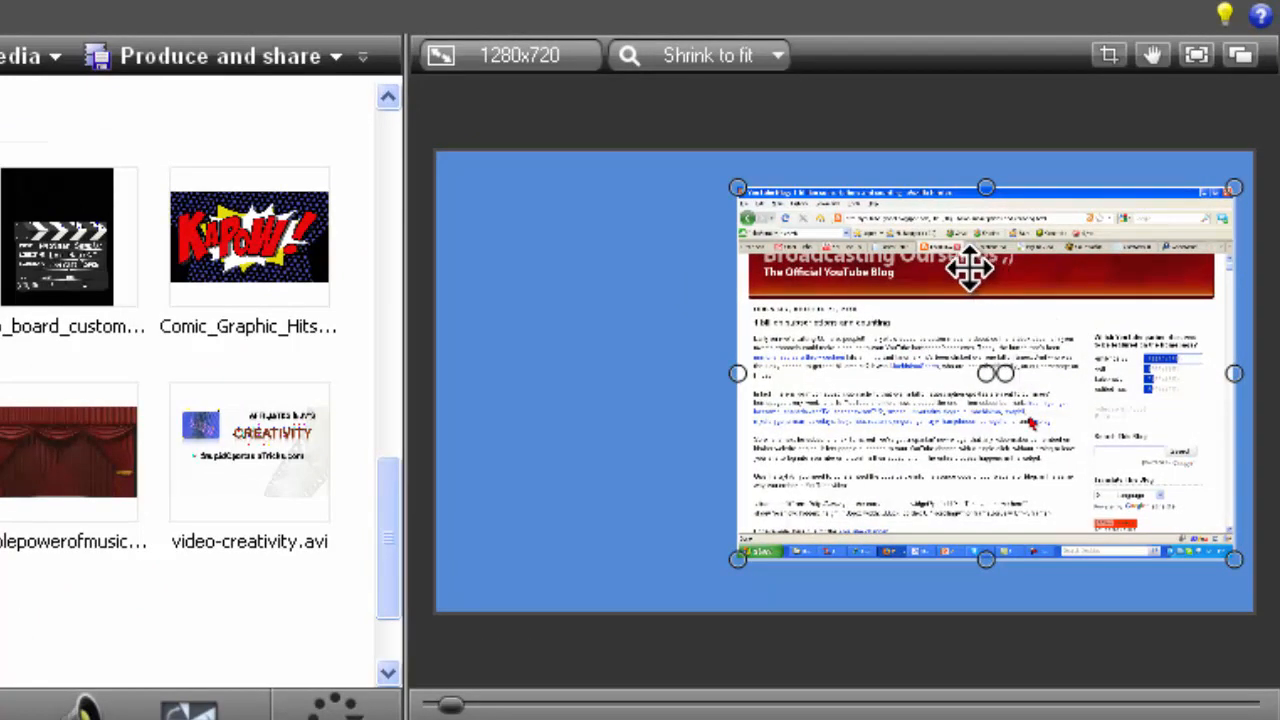
mouse_move(450, 390)
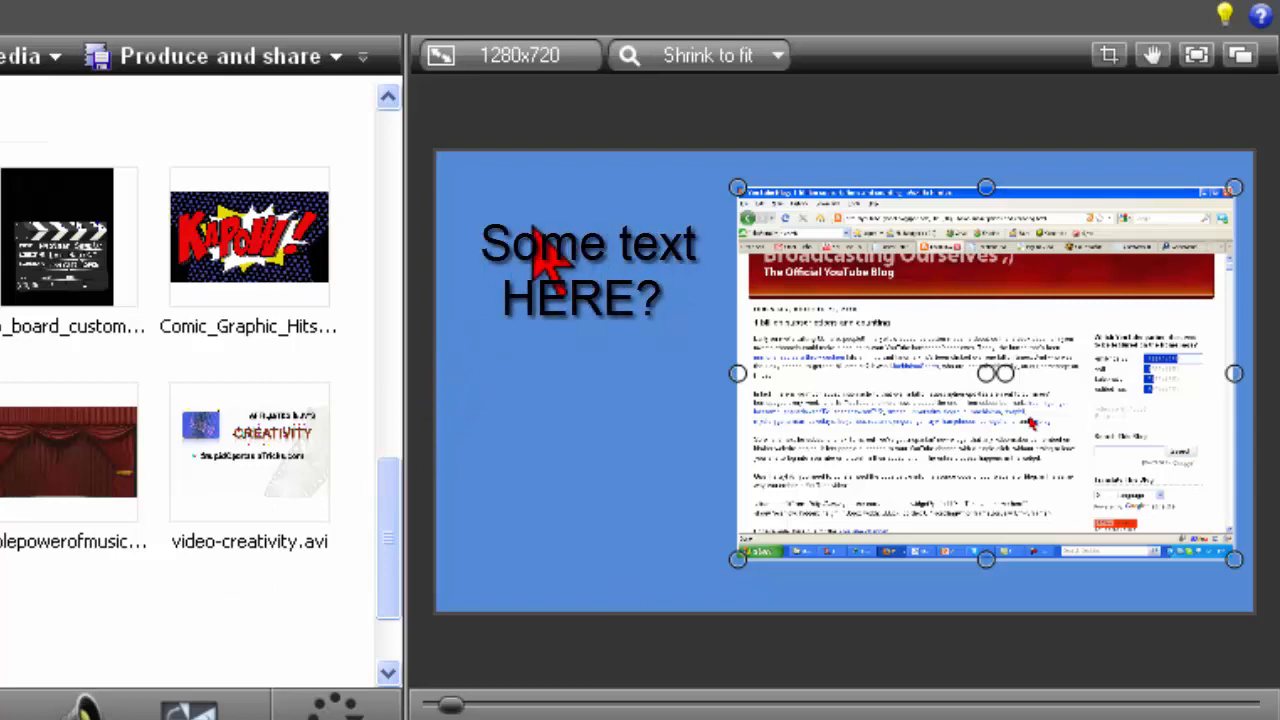
mouse_move(545, 375)
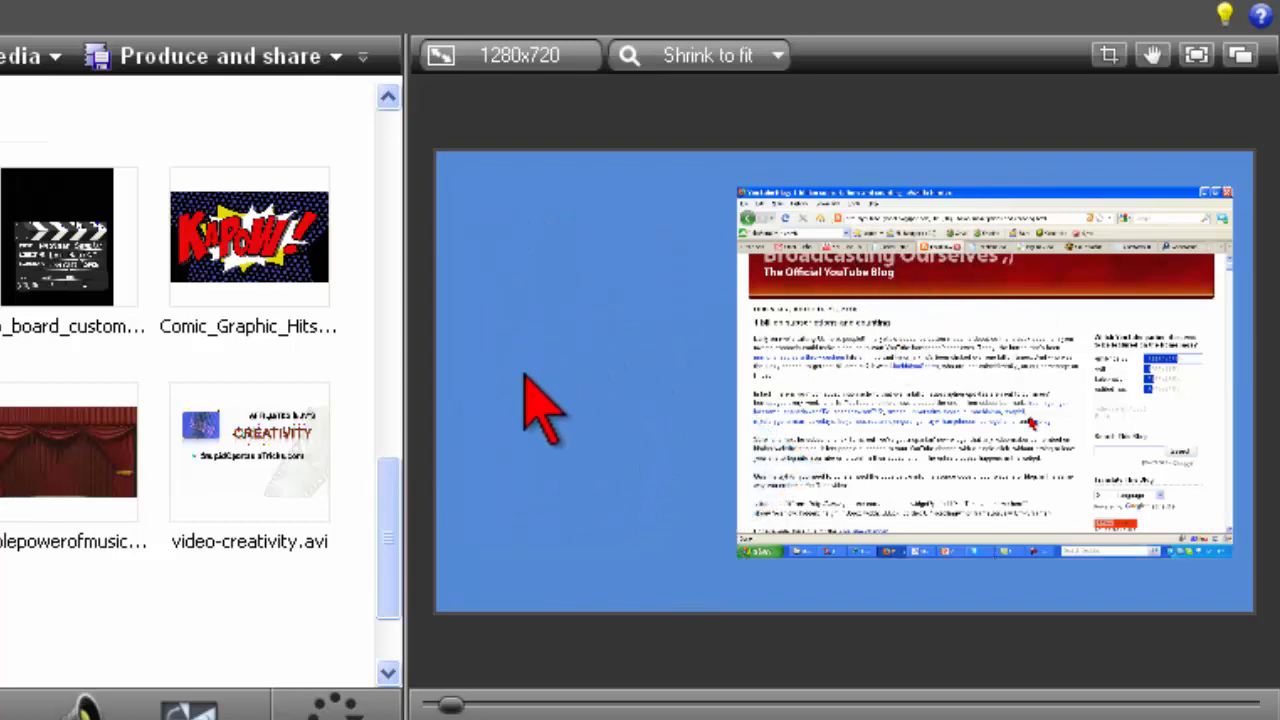
mouse_move(510, 280)
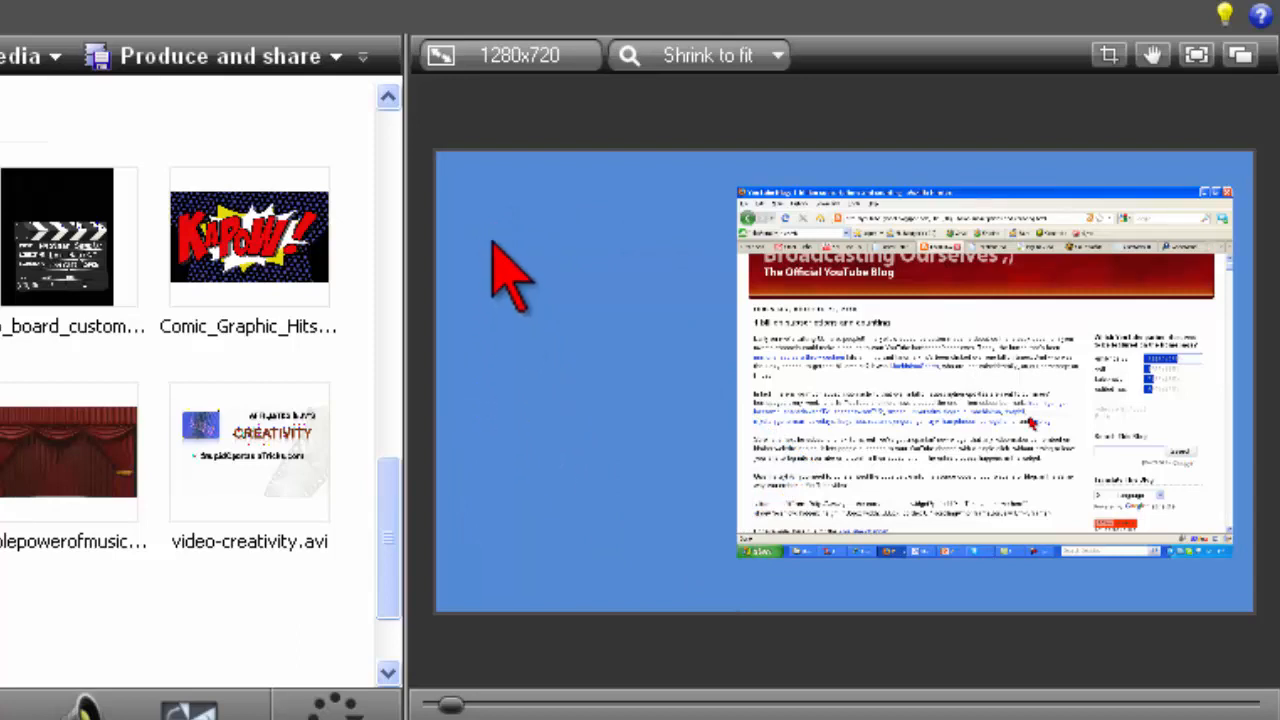
mouse_move(590, 285)
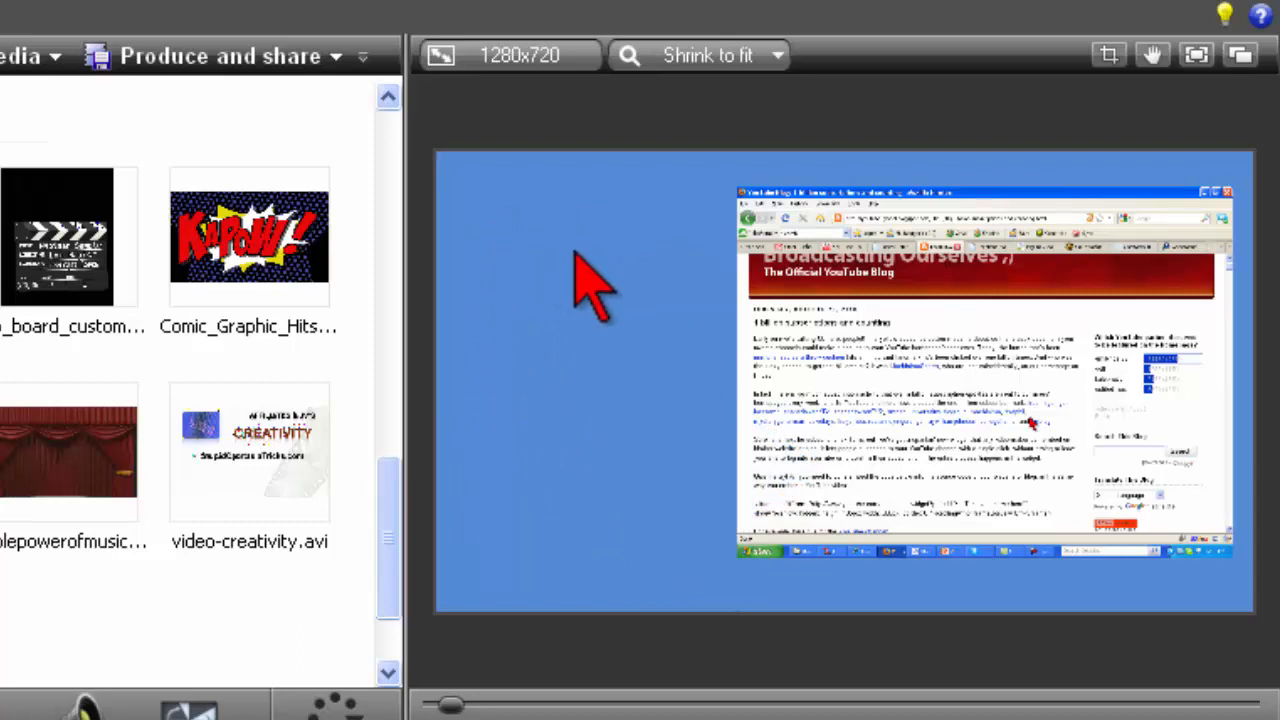
mouse_move(590, 425)
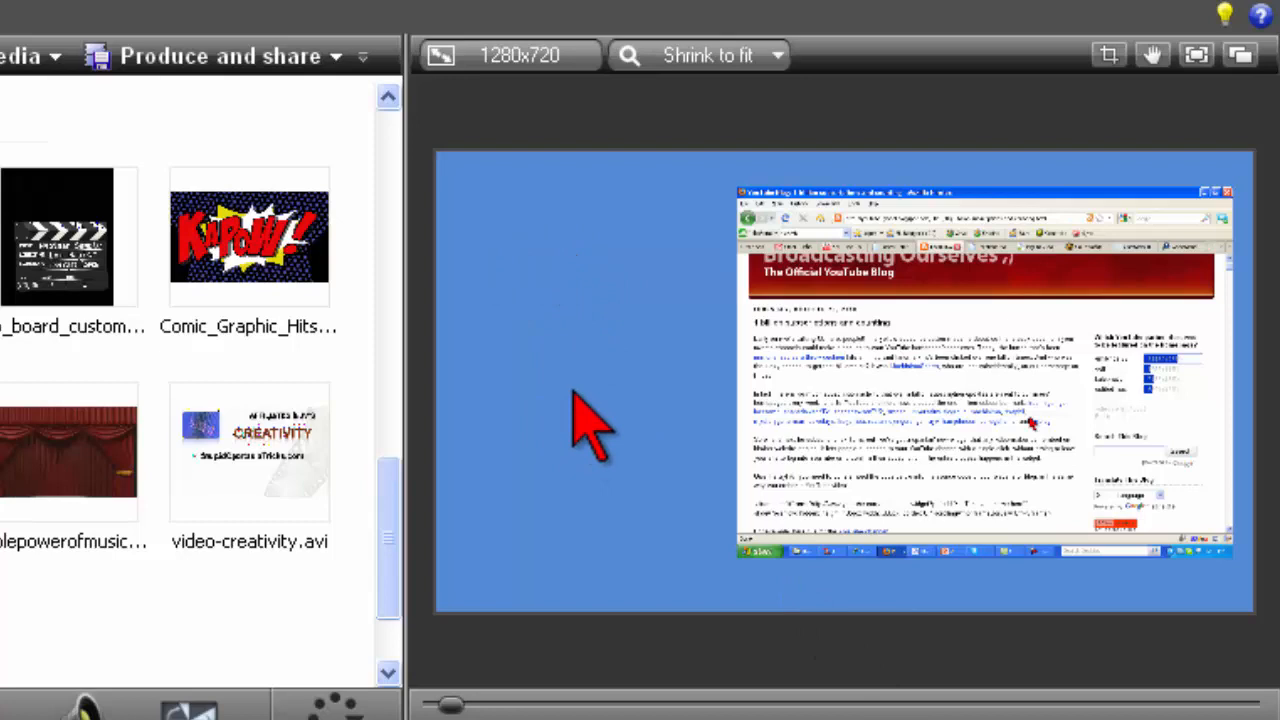
mouse_move(1030, 670)
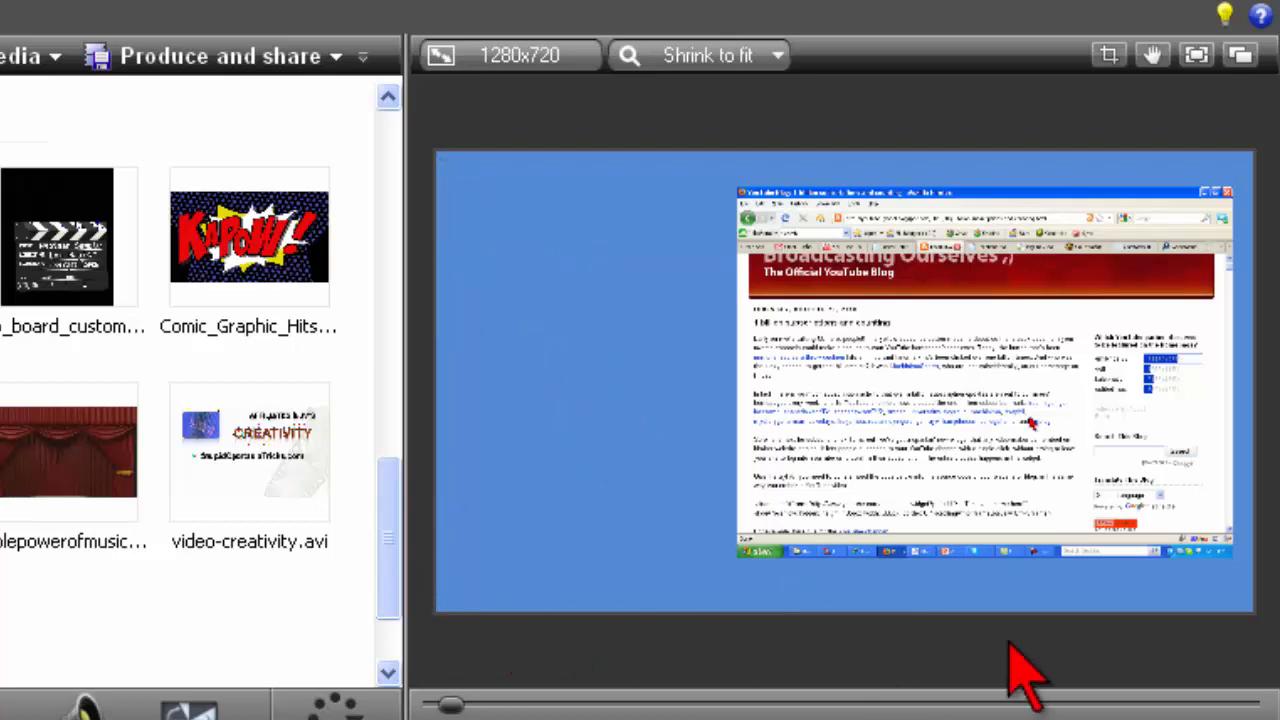
mouse_move(395, 165)
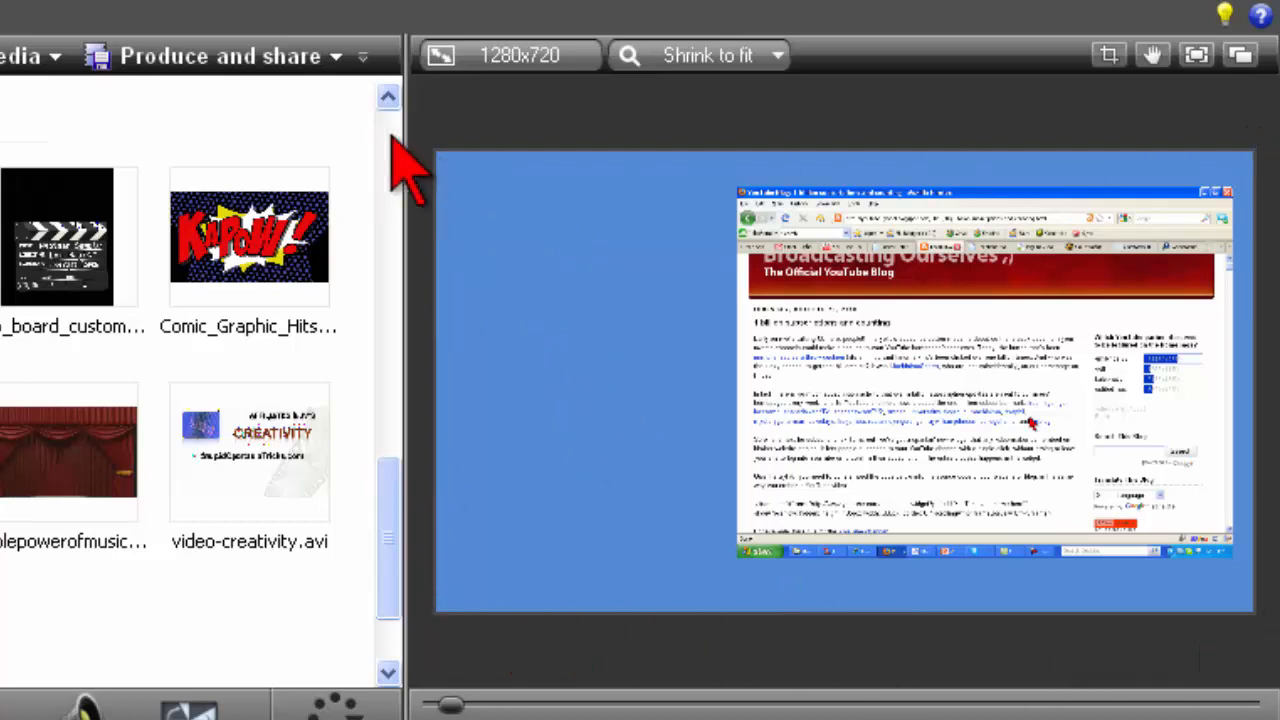
mouse_move(590, 335)
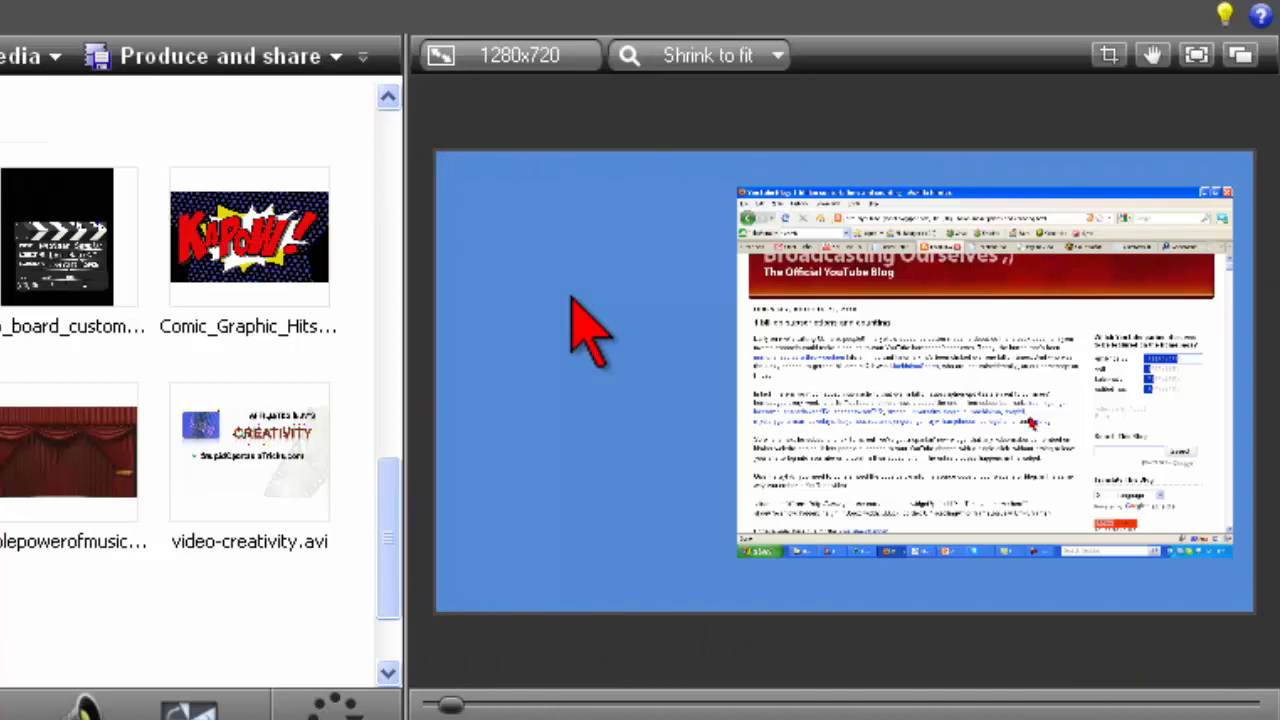
mouse_move(590, 335)
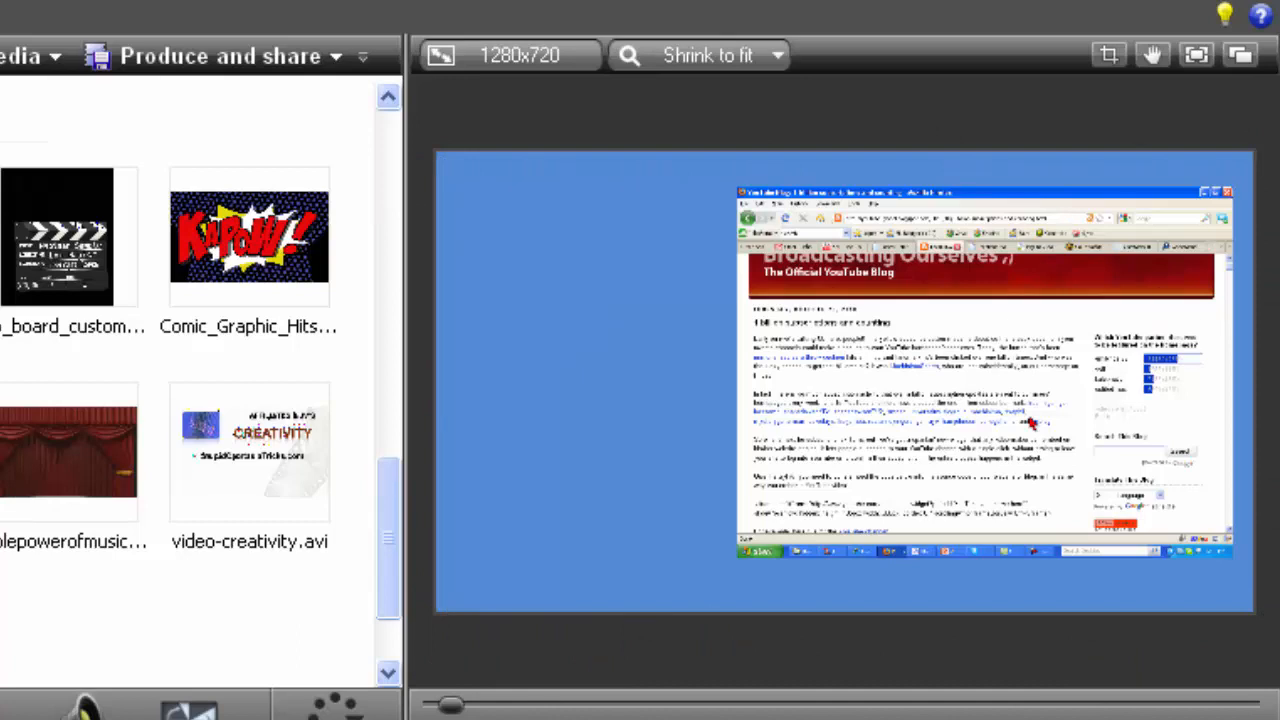